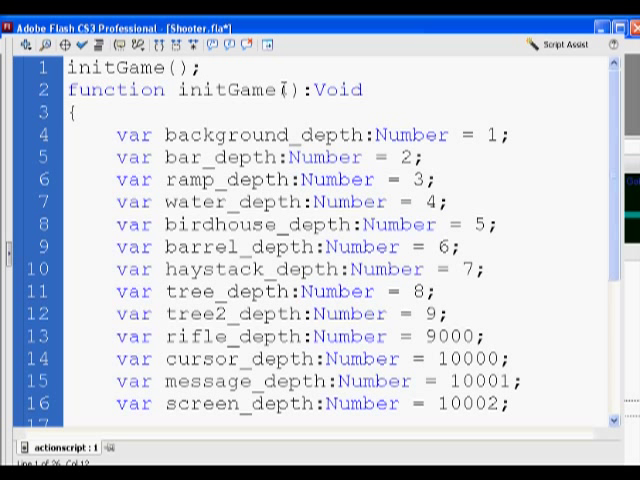
Close the attachMovie call with ')' and end the line with a semicolon
scroll(down, 3)
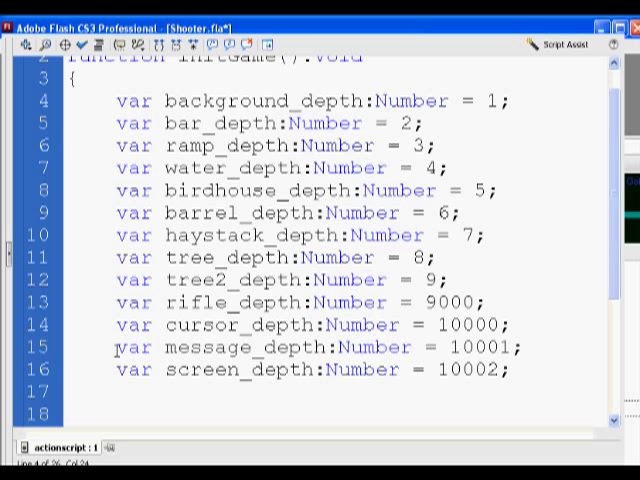
double_click(197, 370)
text(attachMovie()
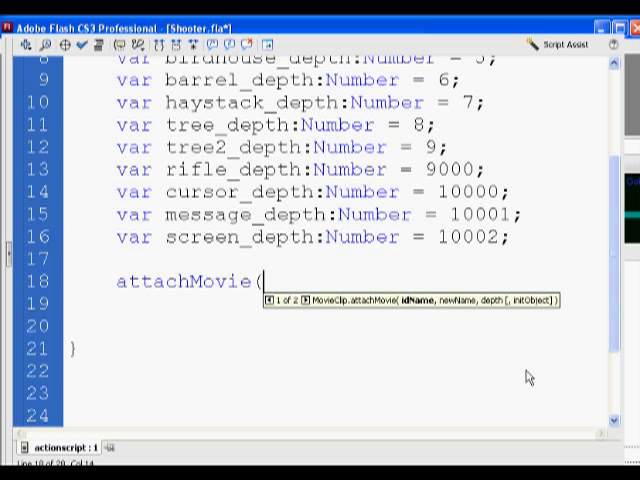
mouse_move(495, 315)
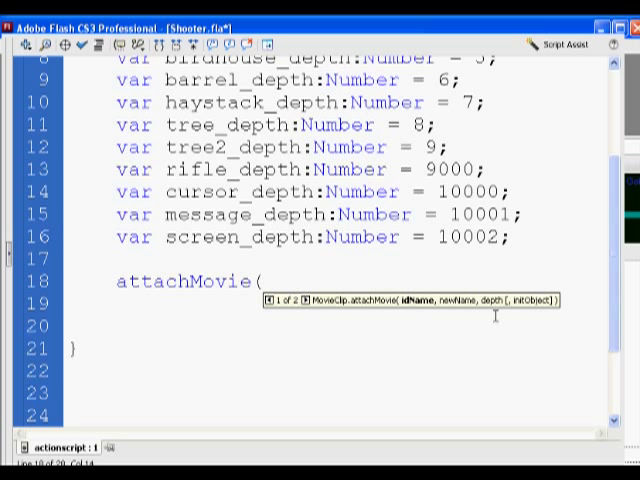
text())
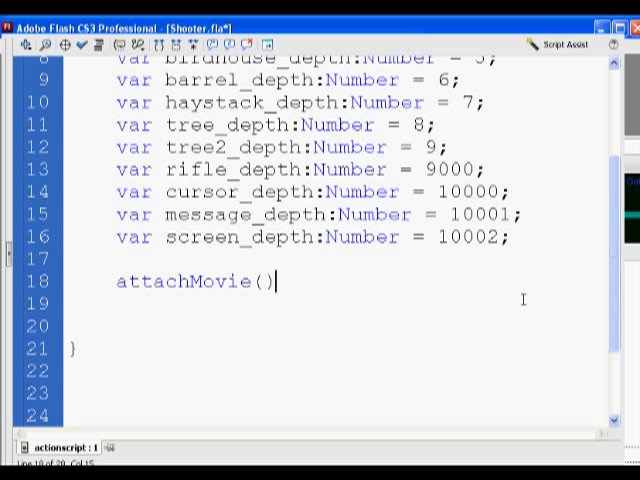
text(;)
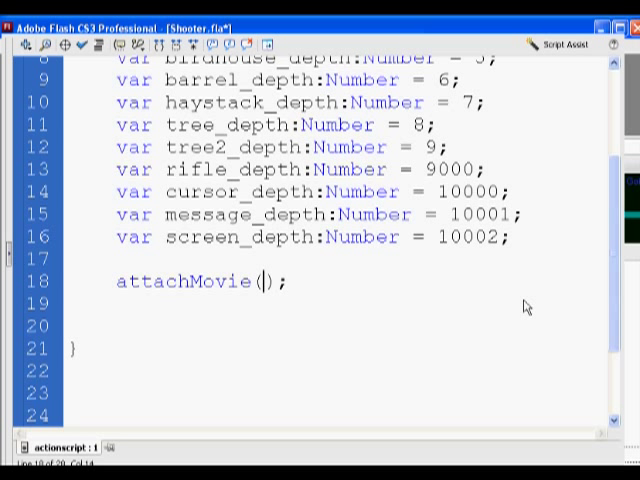
Enter "background_mc" as both the linkage ID and instance name arguments
text("b")
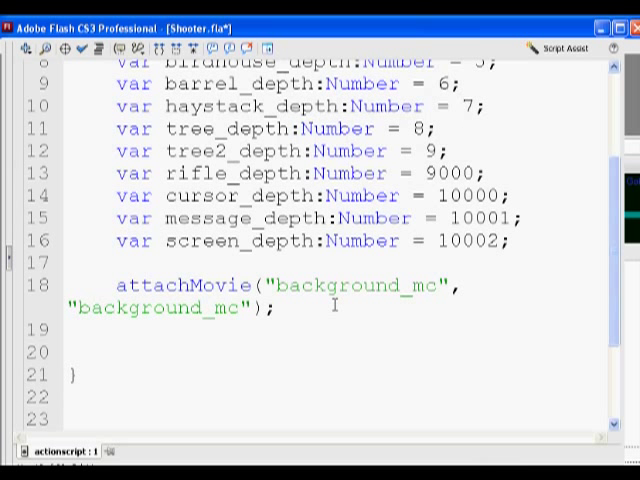
mouse_move(57, 315)
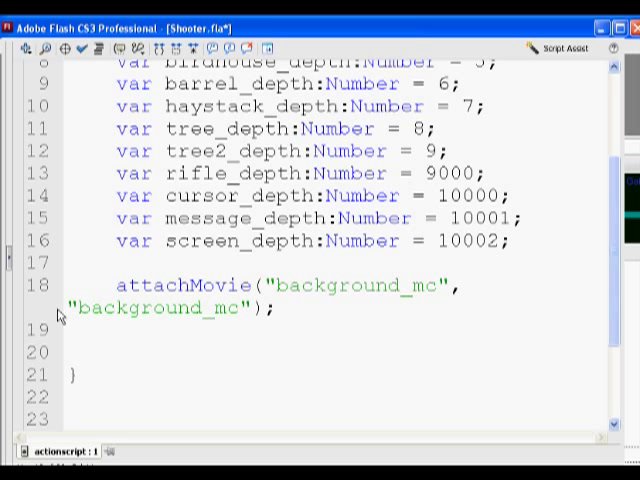
Add a comma and begin typing background_depth as the third, depth argument
text(,backg)
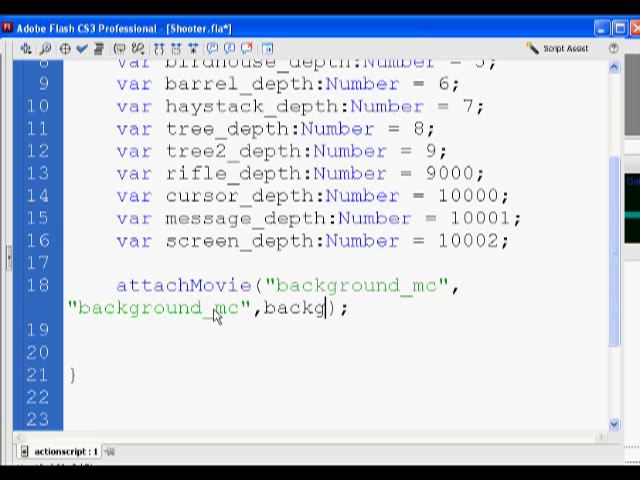